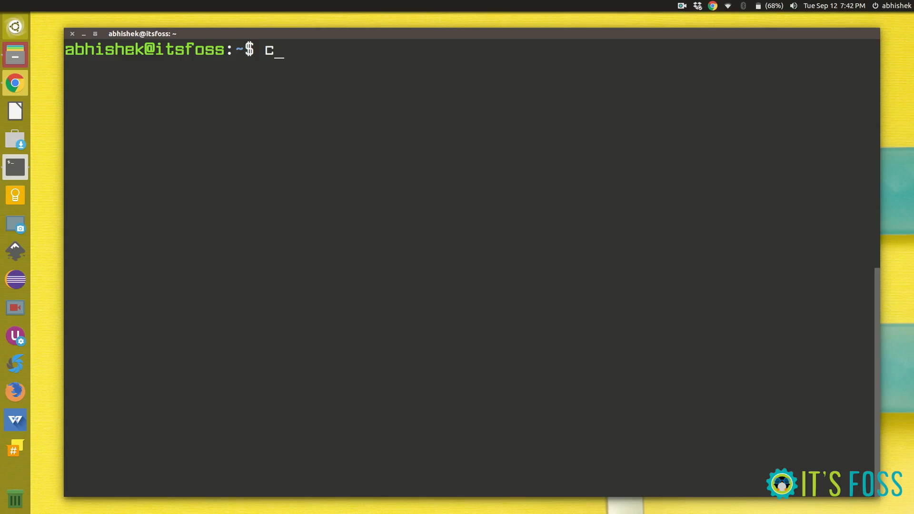
Step: Change into Documents by tab-completing 'cd Do' after listing the Do-named folders
{"action": "type", "text": "d"}
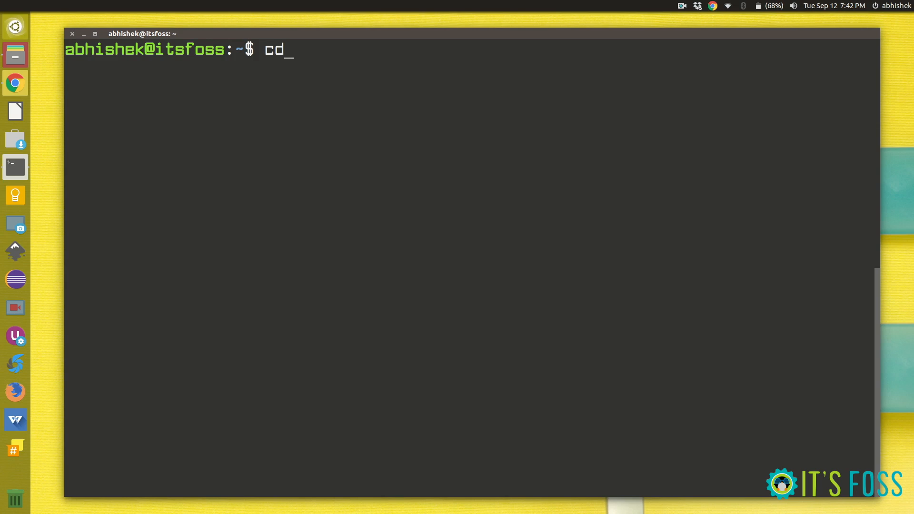
{"action": "type", "text": "Do"}
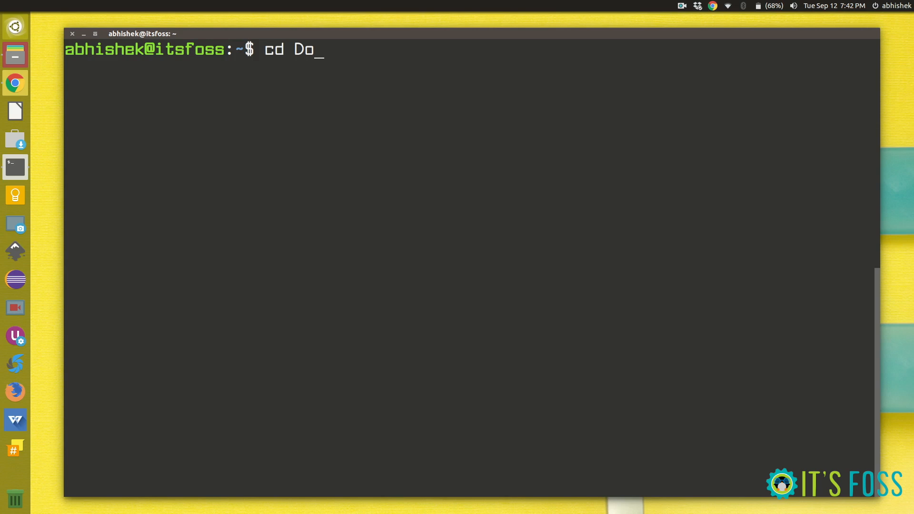
{"action": "key", "text": "Tab"}
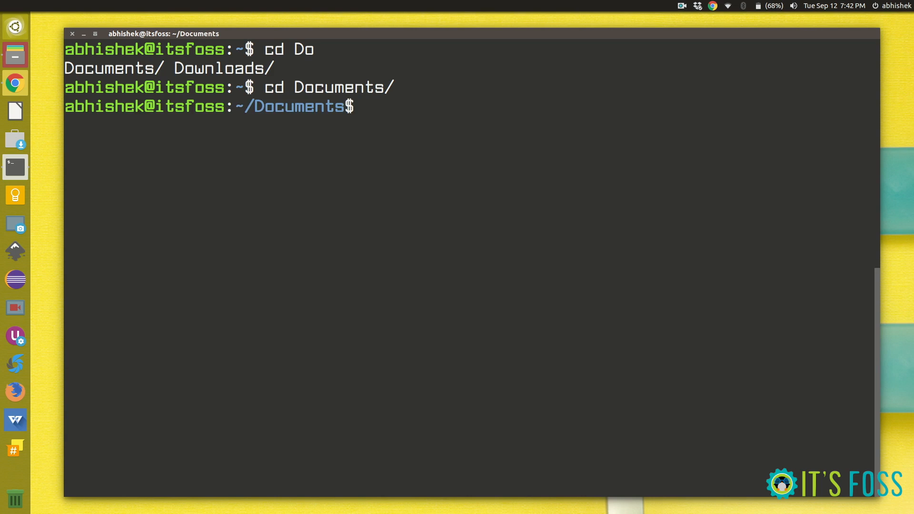
Step: List commands starting with 'wh', trying the whereis and who completions
{"action": "type", "text": "wh"}
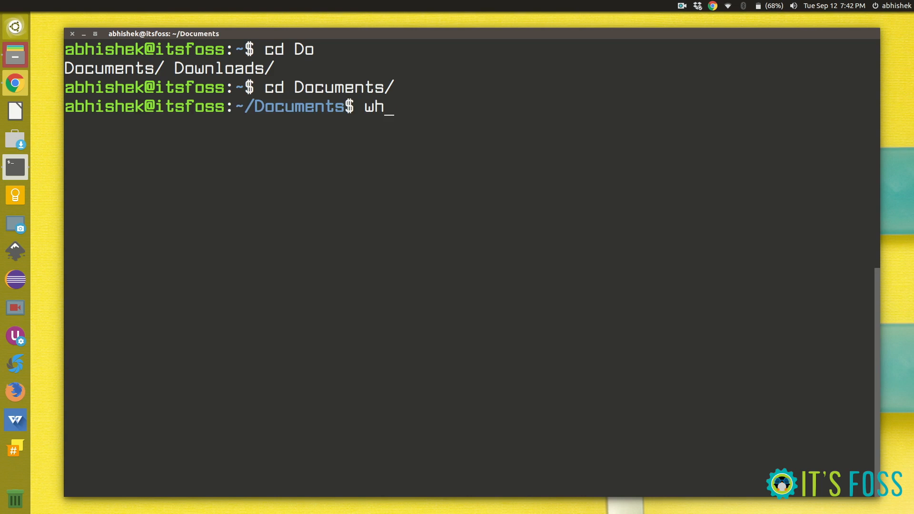
{"action": "key", "text": "Tab"}
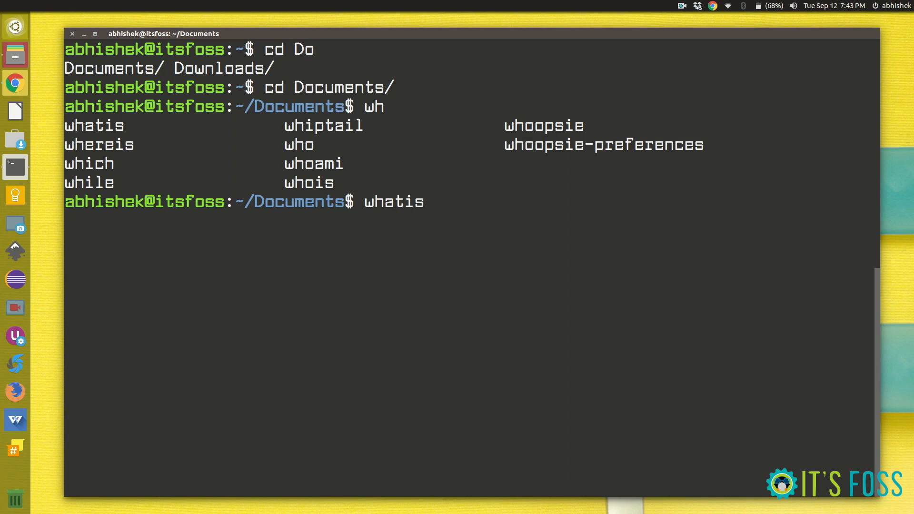
{"action": "key", "text": "BackSpace"}
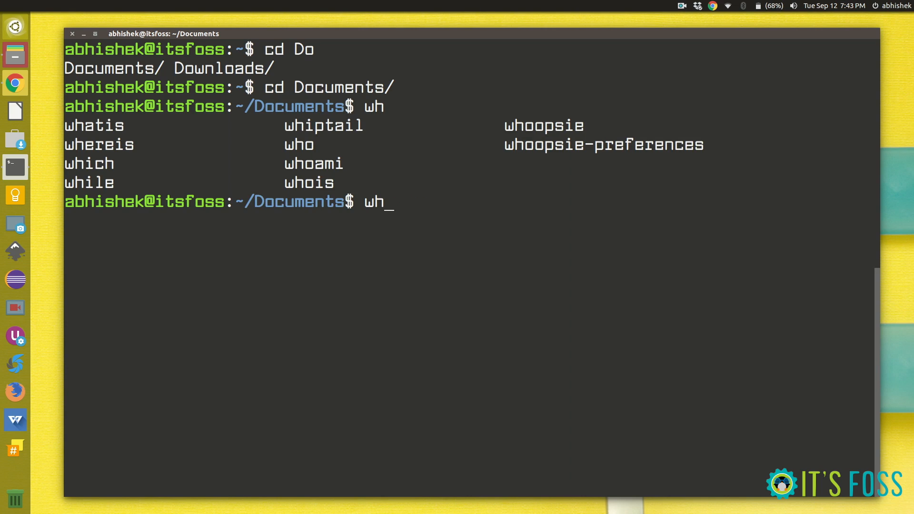
{"action": "type", "text": "erei"}
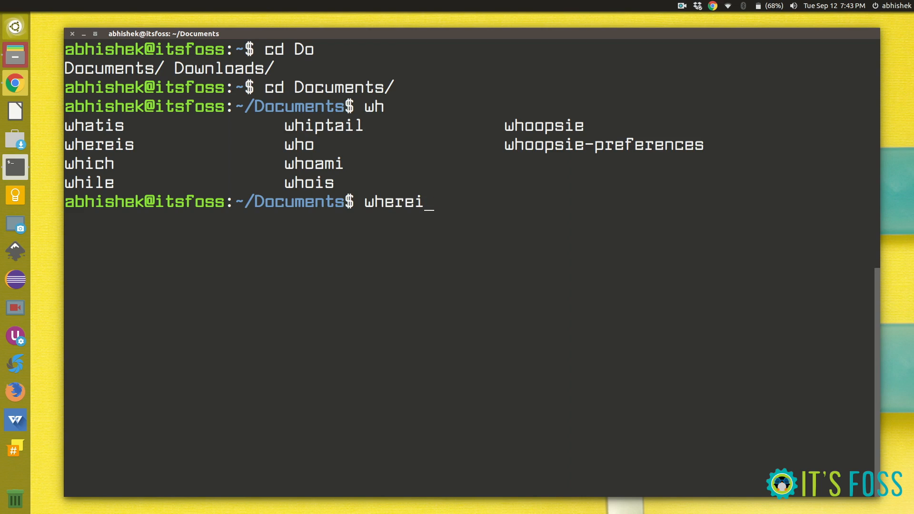
{"action": "key", "text": "BackSpace"}
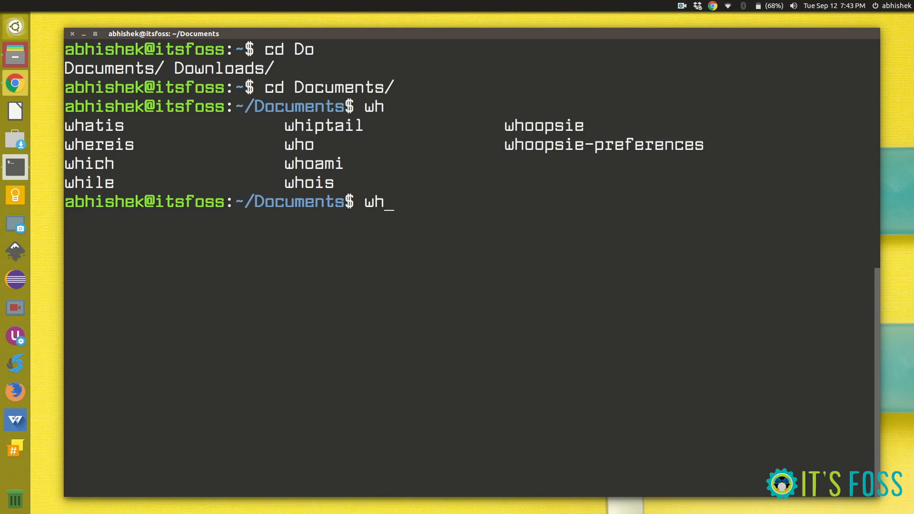
{"action": "type", "text": "o"}
{"action": "type", "text": "c"}
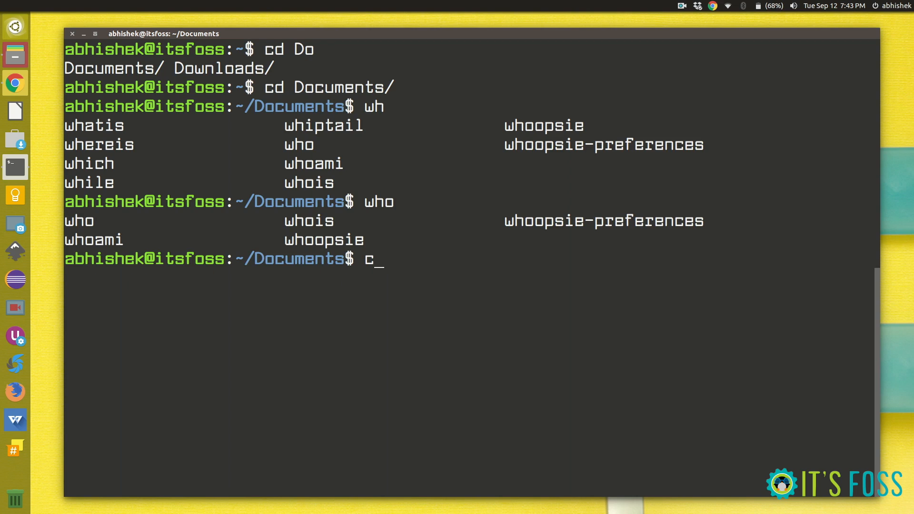
Step: List commands starting with 'c', complete to clear and wipe the screen
{"action": "key", "text": "Tab"}
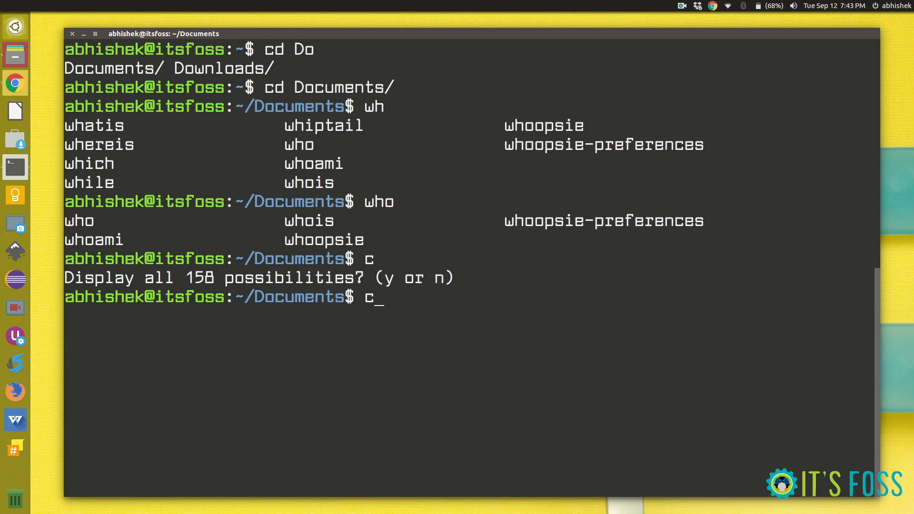
{"action": "type", "text": "lea"}
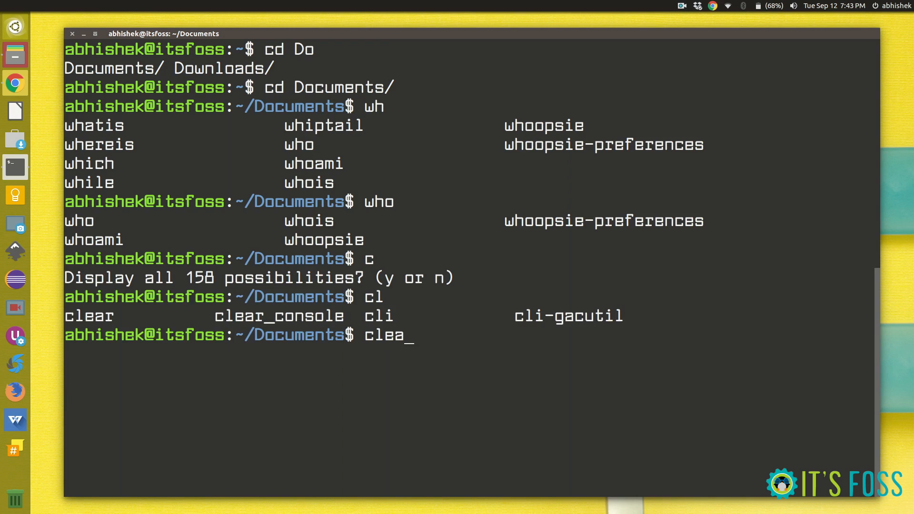
{"action": "key", "text": "Return"}
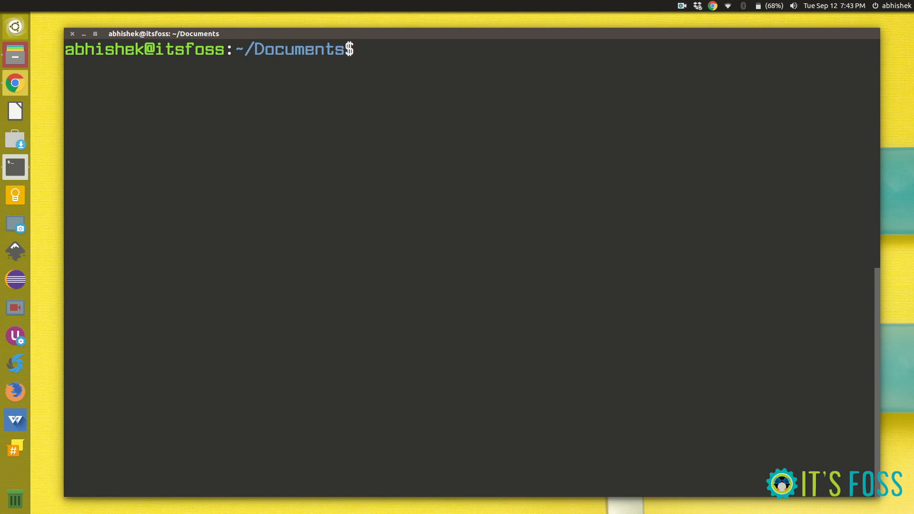
Step: Return to the home folder with a bare cd instead of 'cd ~'
{"action": "type", "text": "cd"}
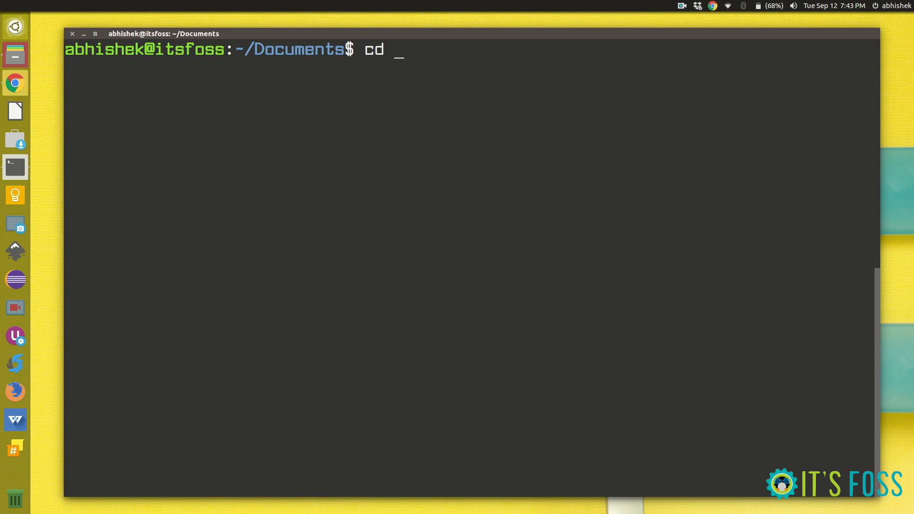
{"action": "type", "text": "~"}
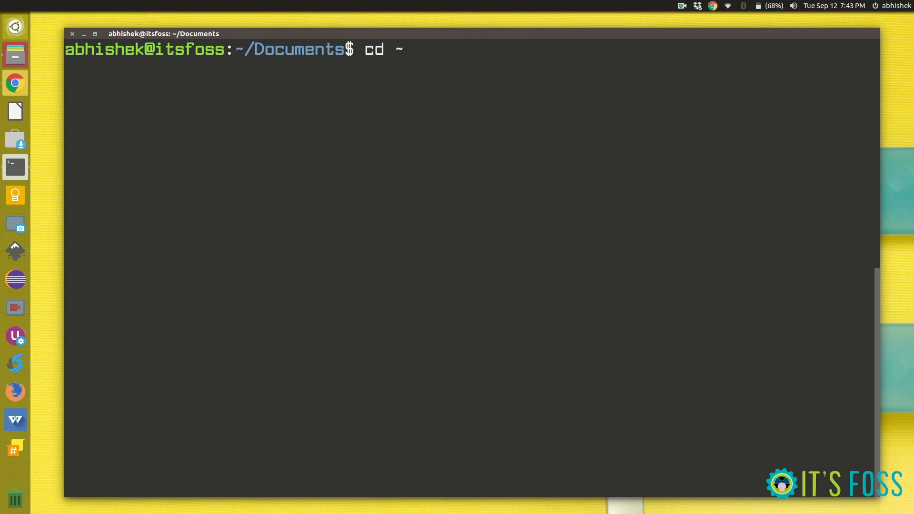
{"action": "key", "text": "BackSpace"}
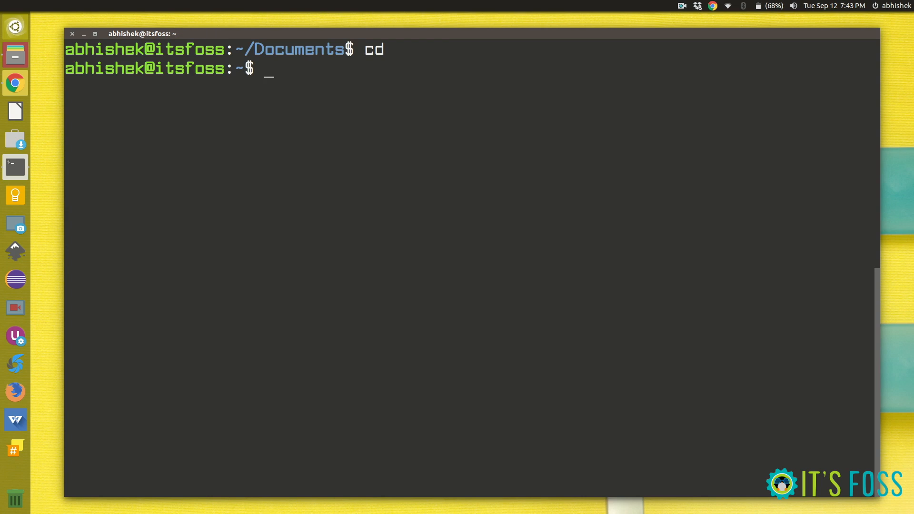
Step: Tab-complete 'cd D' to Documents/ and leave the screen cleared at home
{"action": "type", "text": "cd D"}
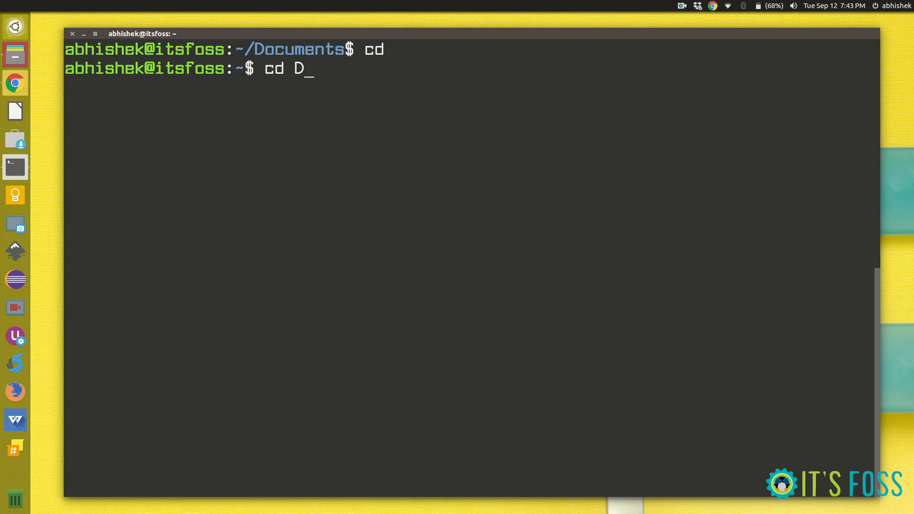
{"action": "key", "text": "Tab"}
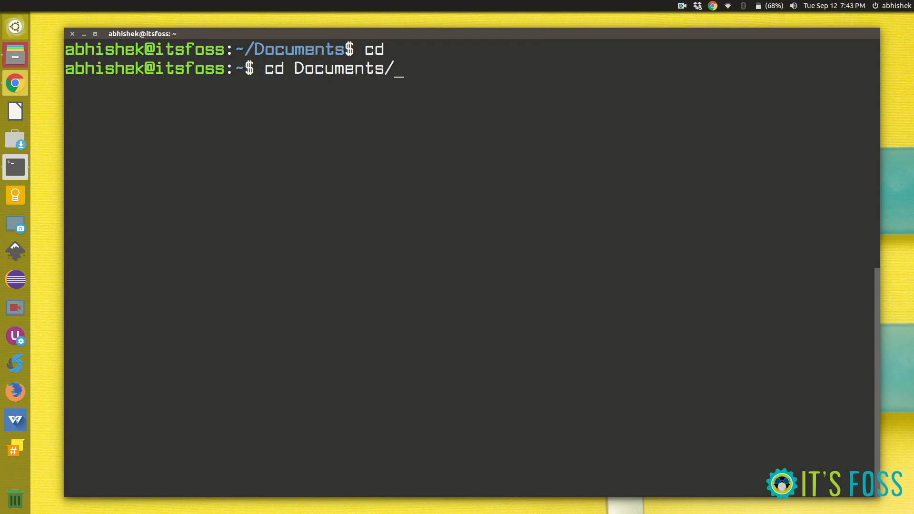
{"action": "key", "text": "Tab"}
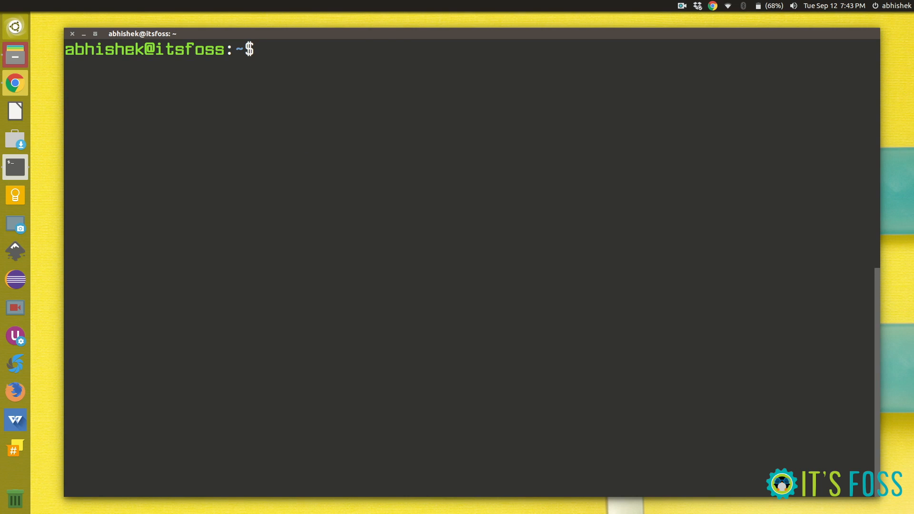
{"action": "key", "text": "ctrl+r"}
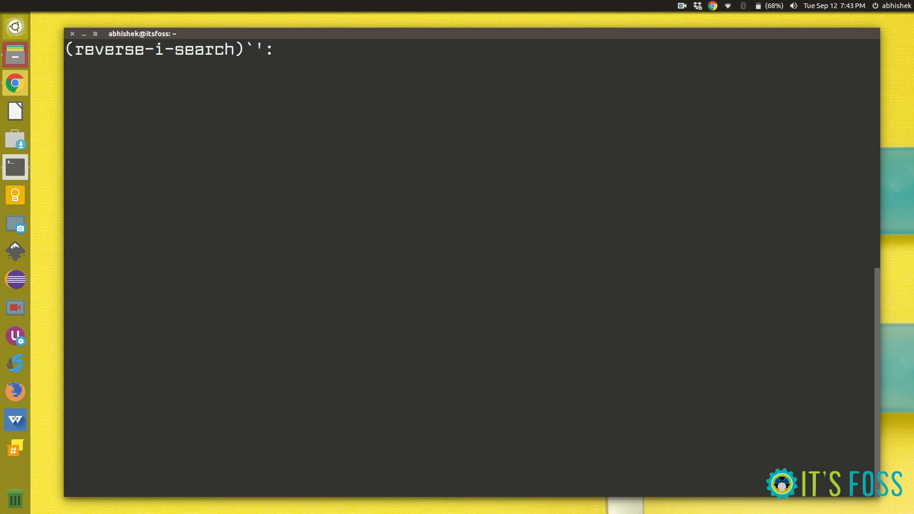
{"action": "type", "text": "w"}
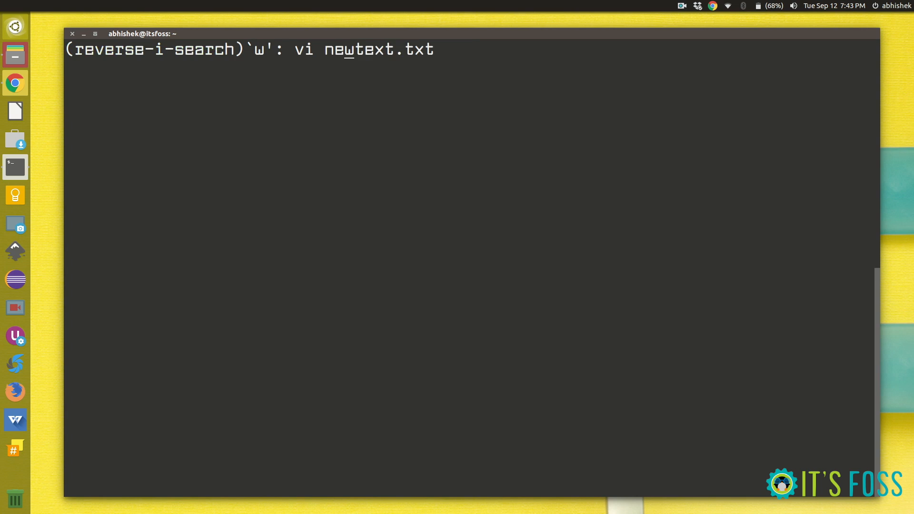
{"action": "type", "text": "h"}
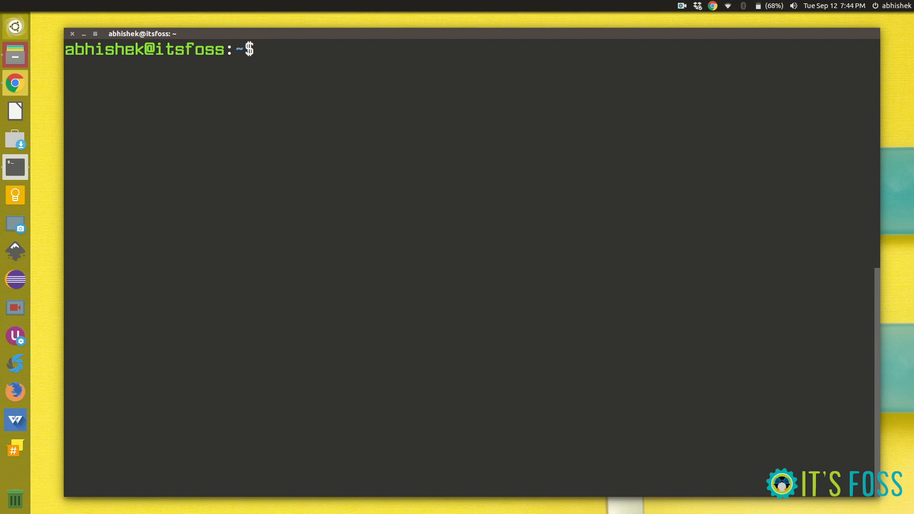
Step: Run 'sudo apt update; sudo apt upgrade' as one line, finding nothing to upgrade, and begin the next sudo line
{"action": "type", "text": "sudo"}
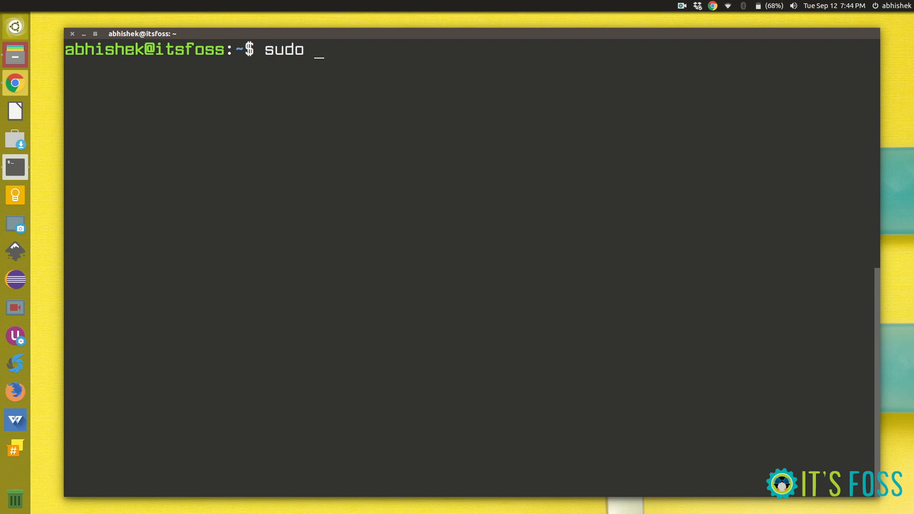
{"action": "type", "text": "apt"}
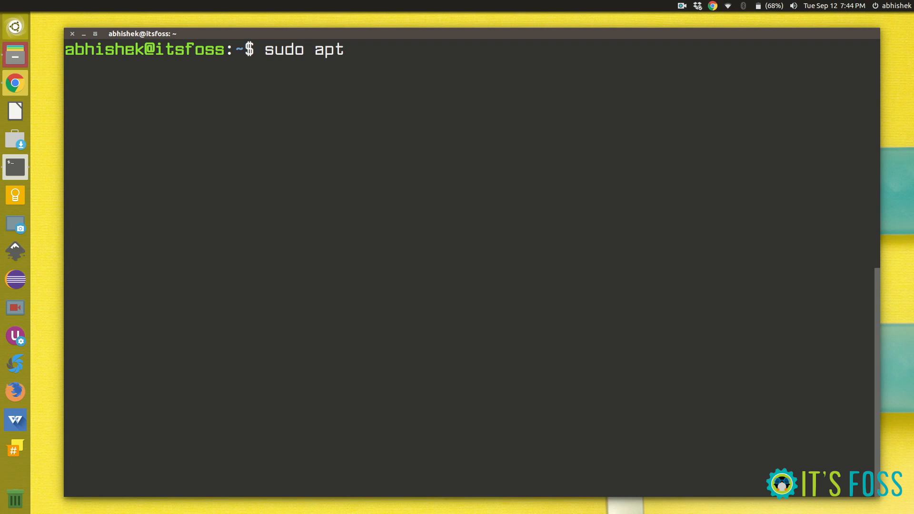
{"action": "type", "text": "up"}
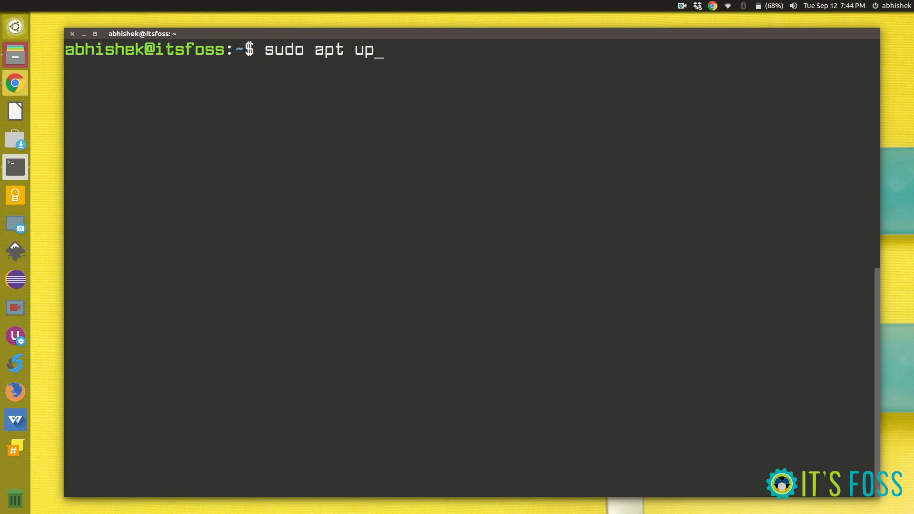
{"action": "type", "text": "date;"}
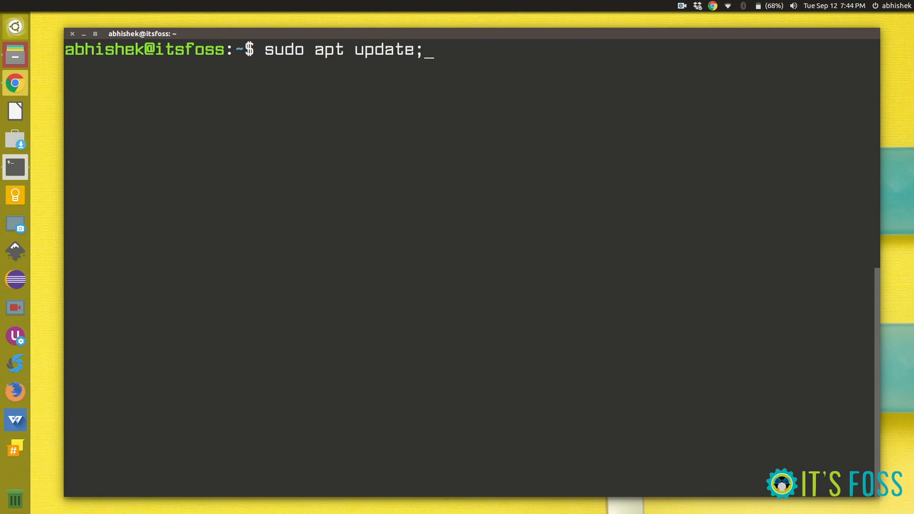
{"action": "type", "text": "sudo"}
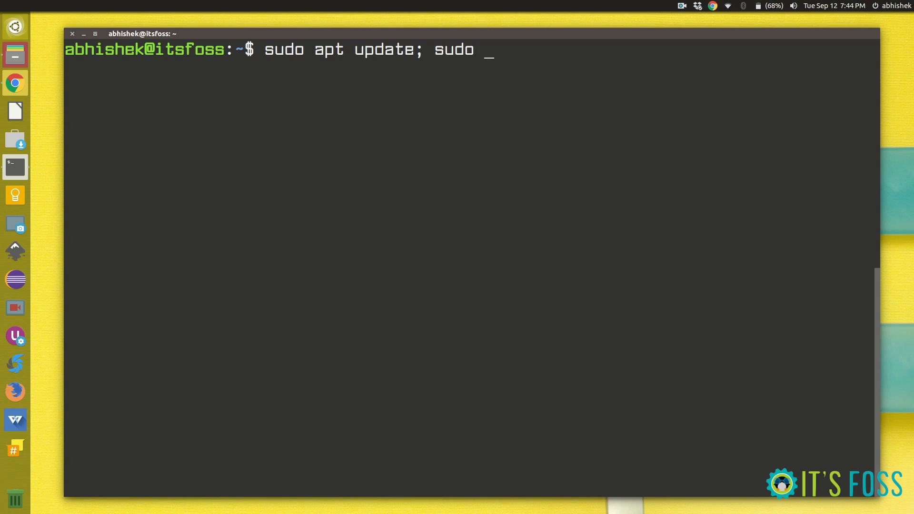
{"action": "type", "text": "apt"}
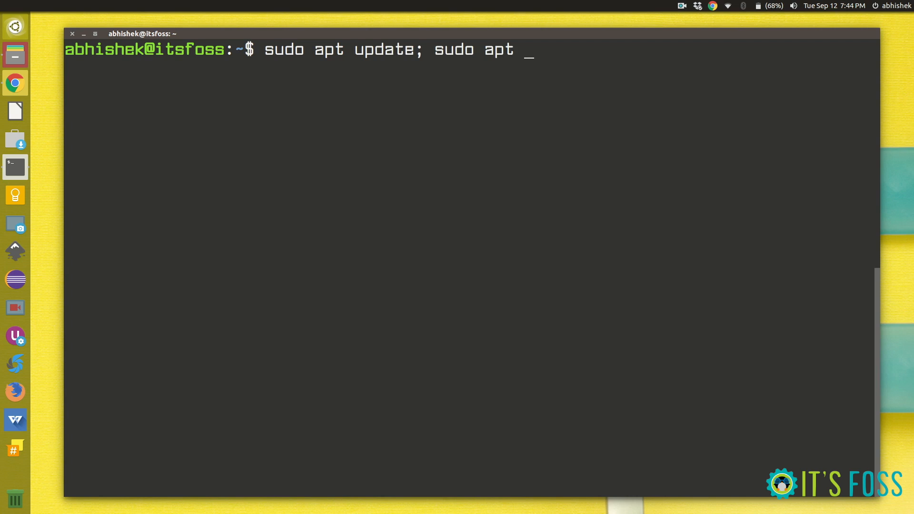
{"action": "type", "text": "upgrade"}
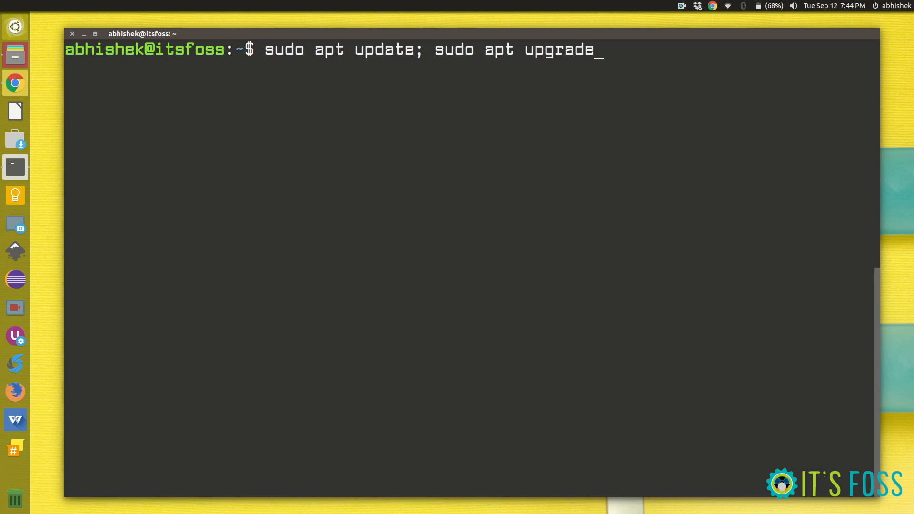
{"action": "key", "text": "Return"}
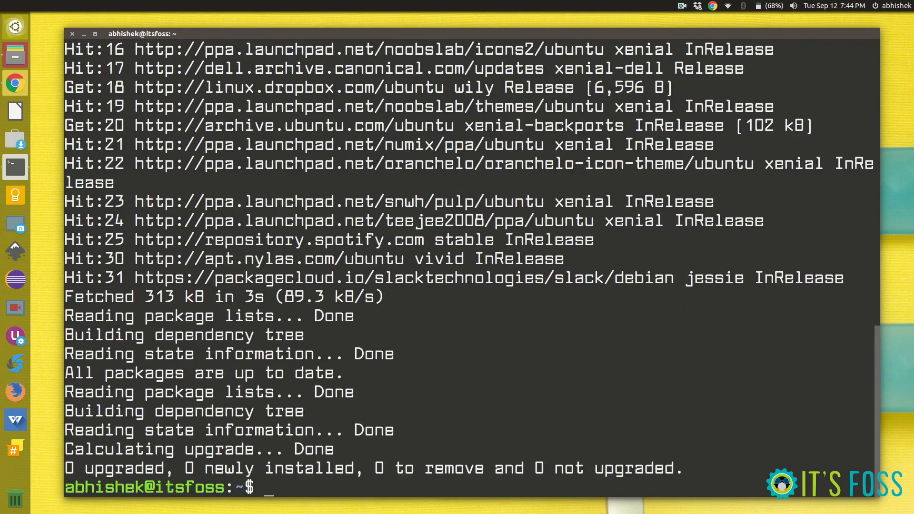
{"action": "type", "text": "sudo"}
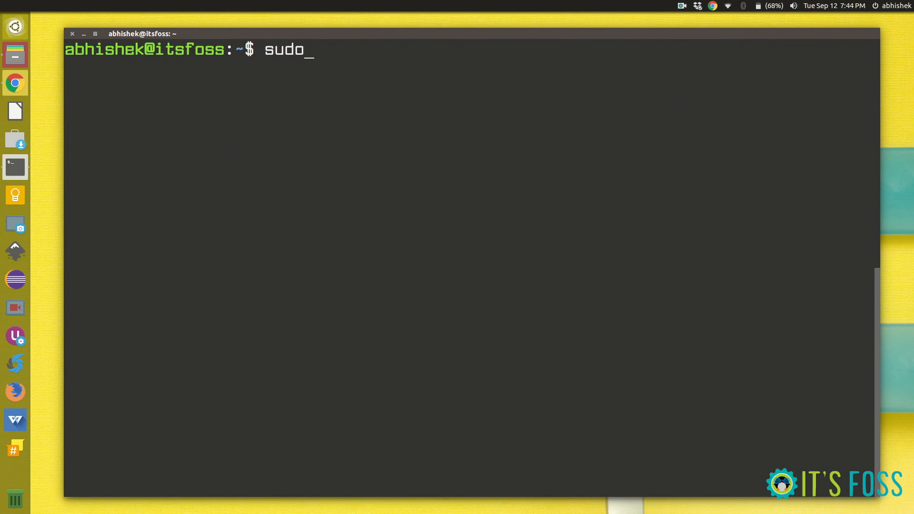
Step: Run 'sudo apt update && sudo apt upgrade' so the upgrade only follows a successful update
{"action": "type", "text": "apt"}
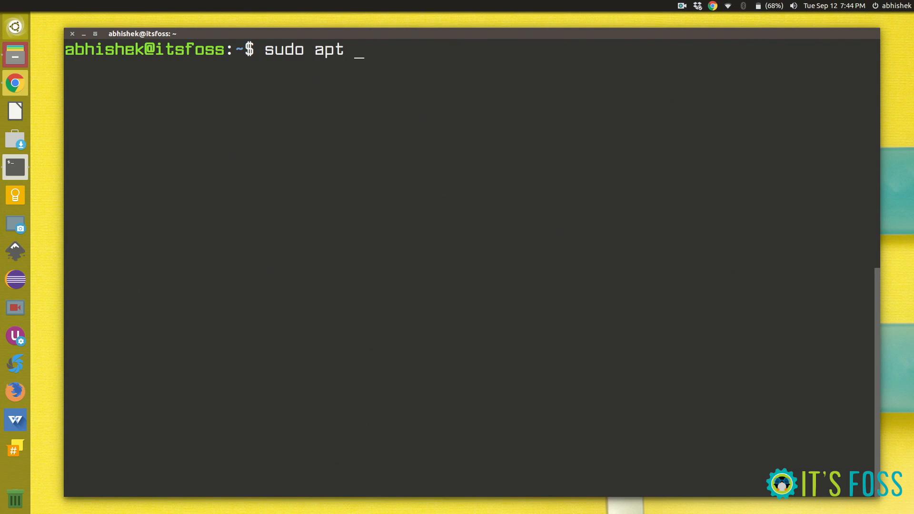
{"action": "type", "text": "update && sudo apt upgrade"}
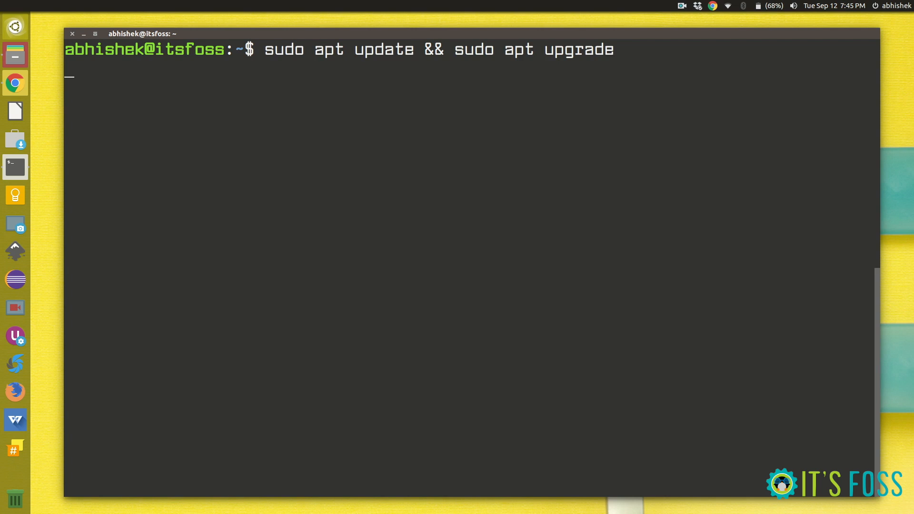
{"action": "key", "text": "Return"}
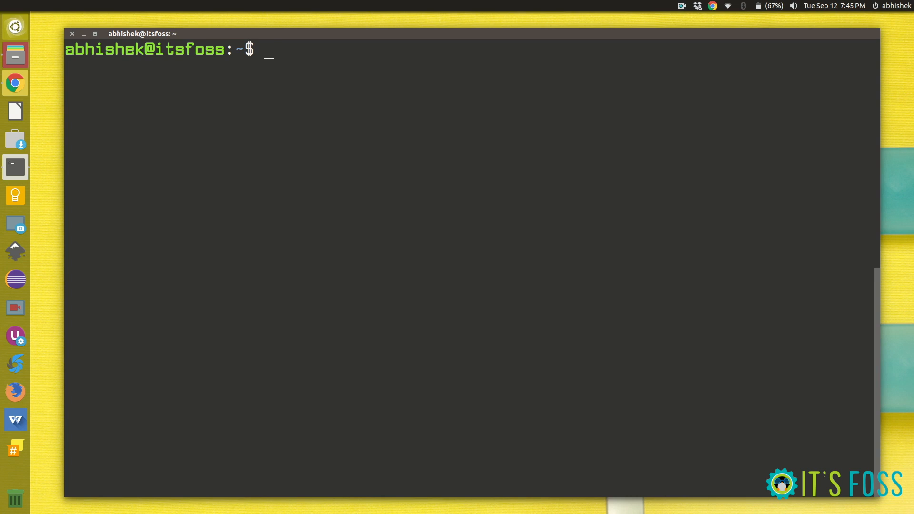
Step: Move into Documents/Backup, tab-completing the Documents name
{"action": "type", "text": "c"}
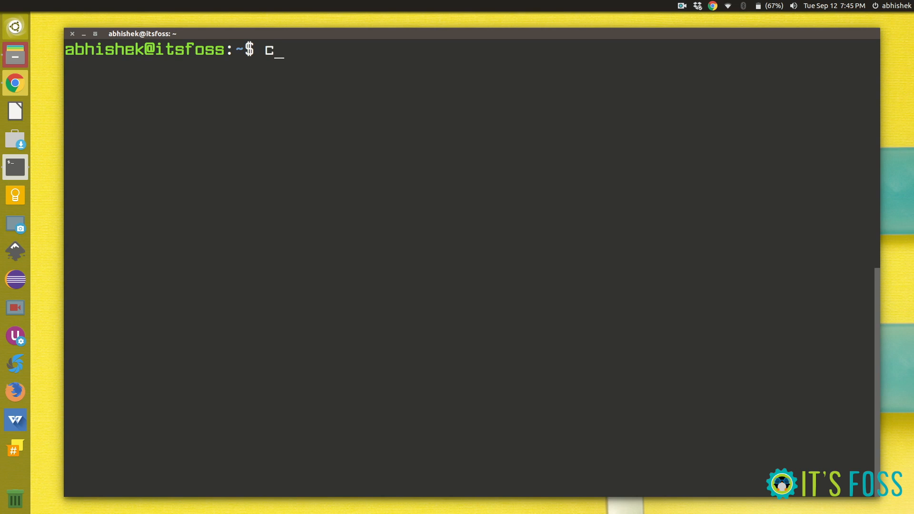
{"action": "type", "text": "d"}
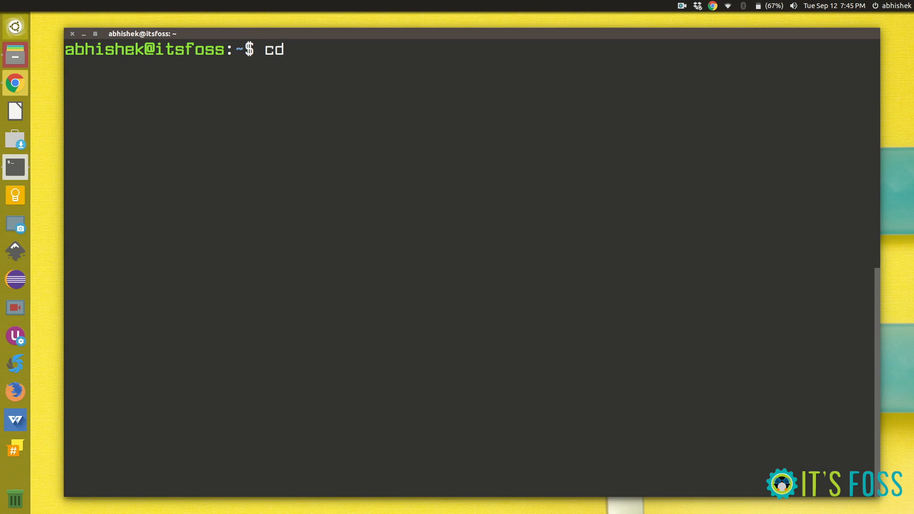
{"action": "type", "text": "Do"}
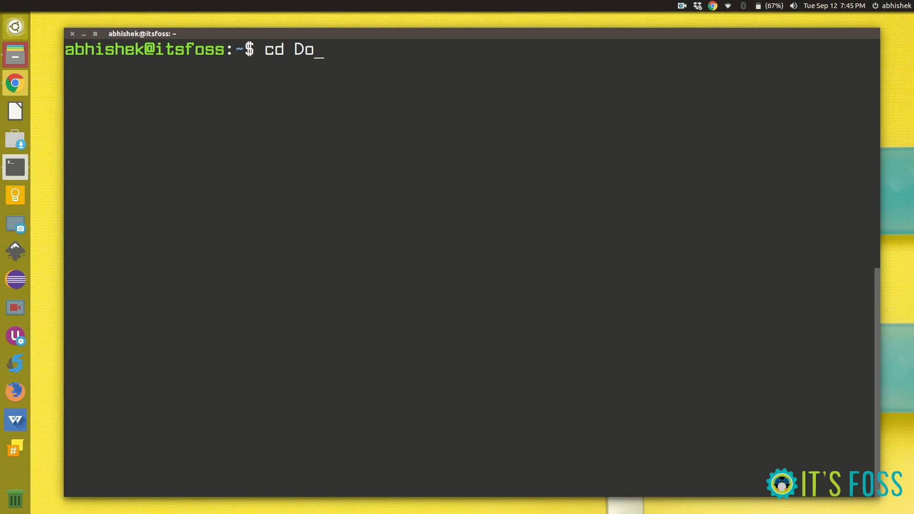
{"action": "key", "text": "Tab"}
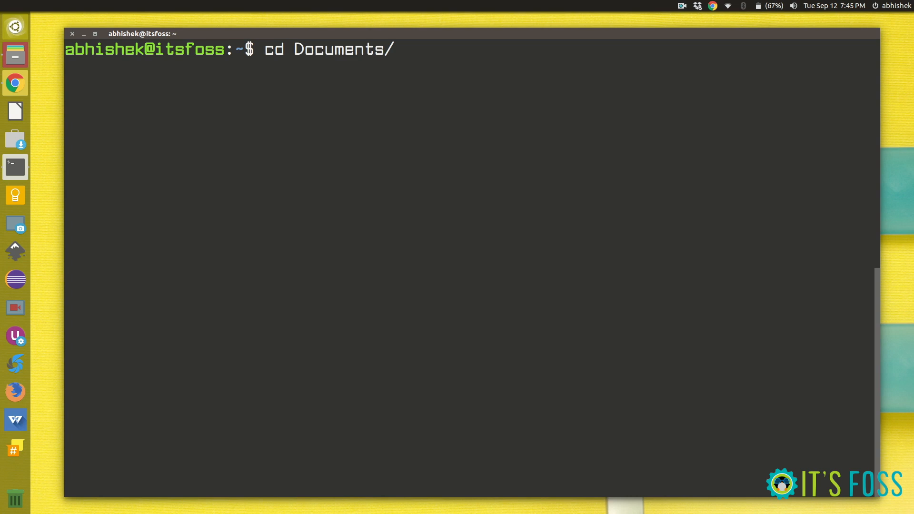
{"action": "type", "text": "Backup/"}
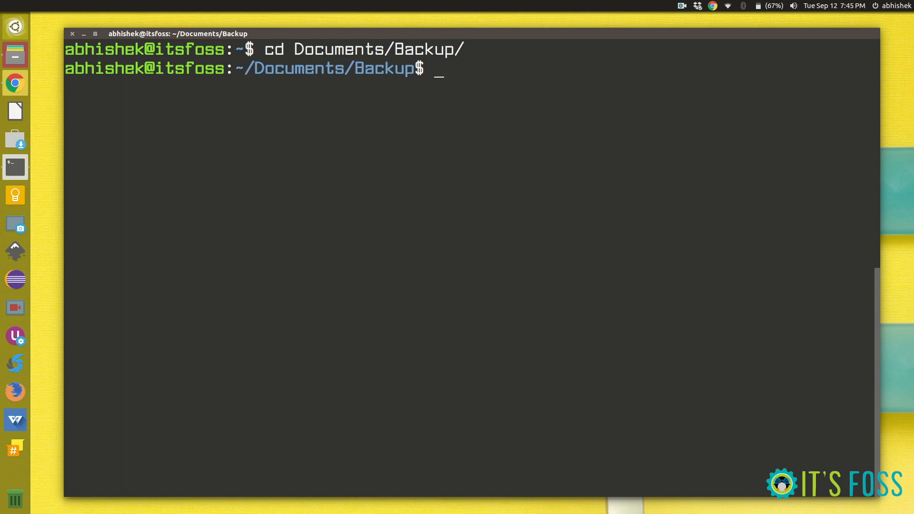
Step: Move to ~/Pictures/Wallpapers, jump back with 'cd -', then return home
{"action": "type", "text": "cd"}
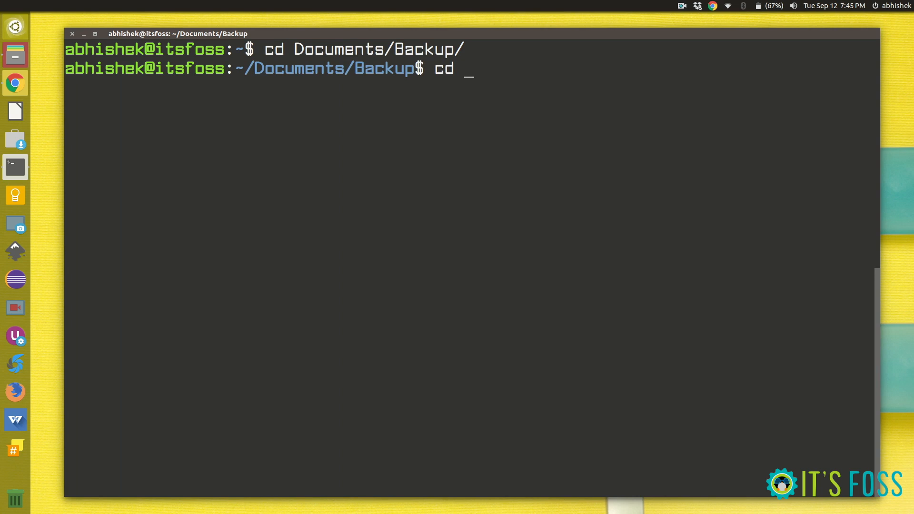
{"action": "type", "text": "~/"}
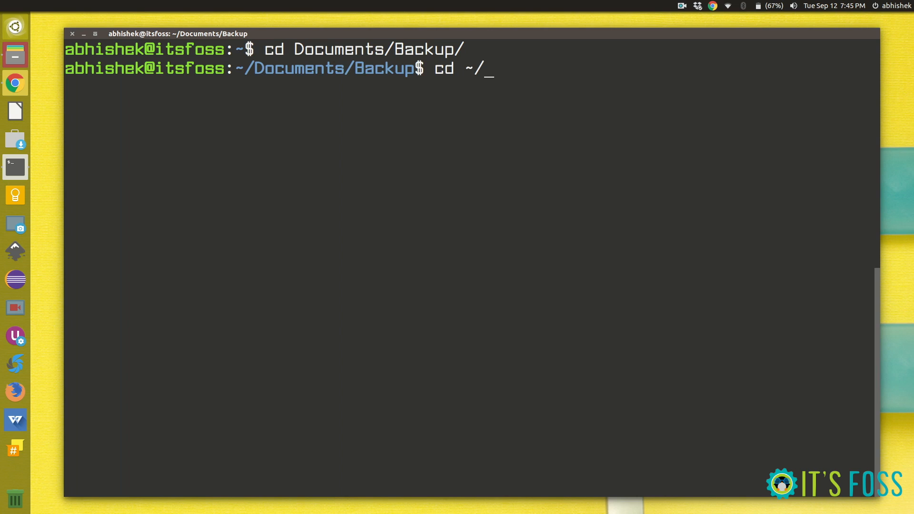
{"action": "type", "text": "Pictures/"}
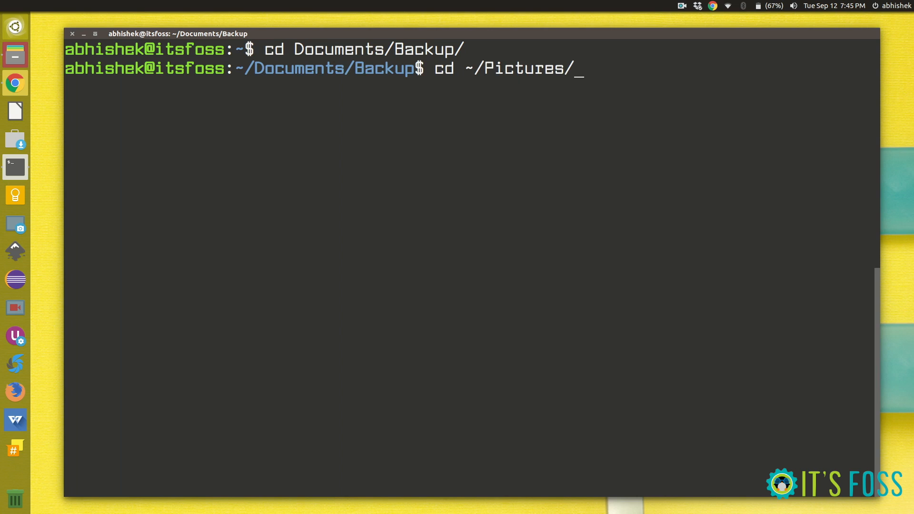
{"action": "type", "text": "Wallpapers/"}
{"action": "type", "text": "cd"}
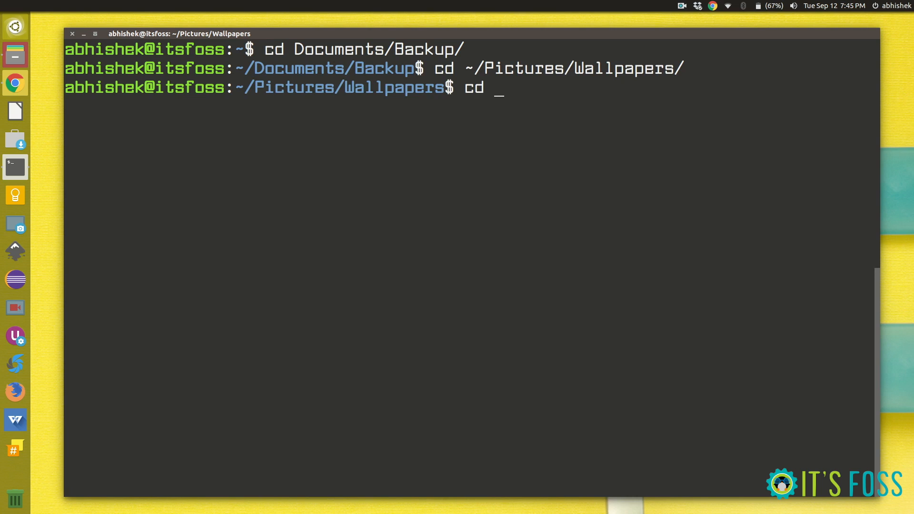
{"action": "type", "text": "-"}
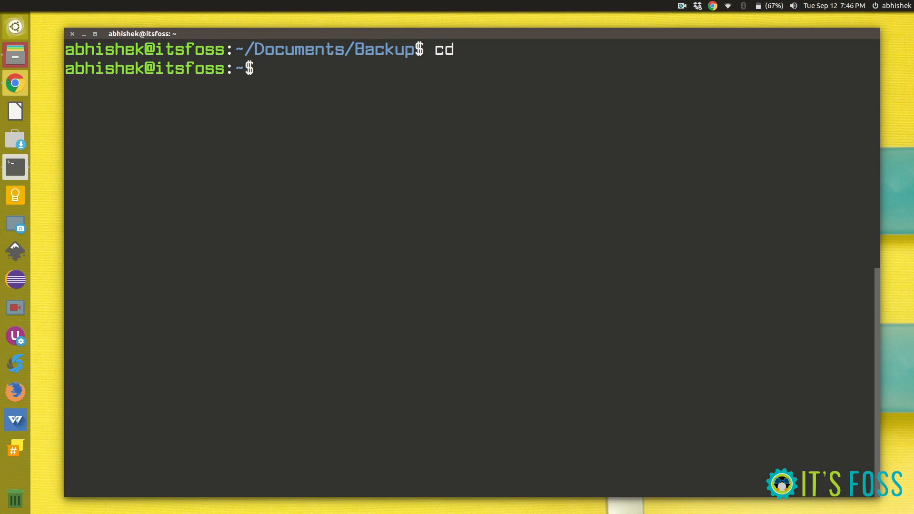
Step: List Documents/Backup showing style.css, then reuse that path via Alt+. in a cd command
{"action": "type", "text": "ls Documents/Backup/"}
{"action": "type", "text": "cd"}
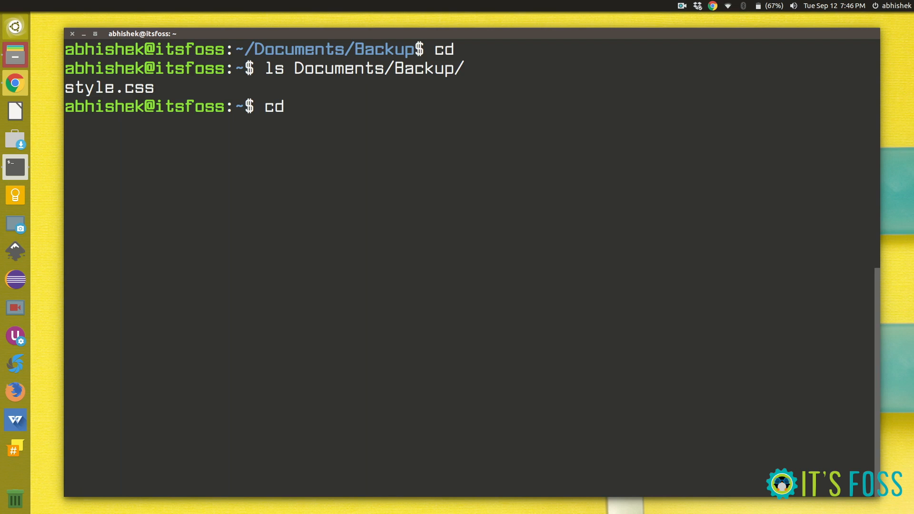
{"action": "type", "text": "Documents/Backup/"}
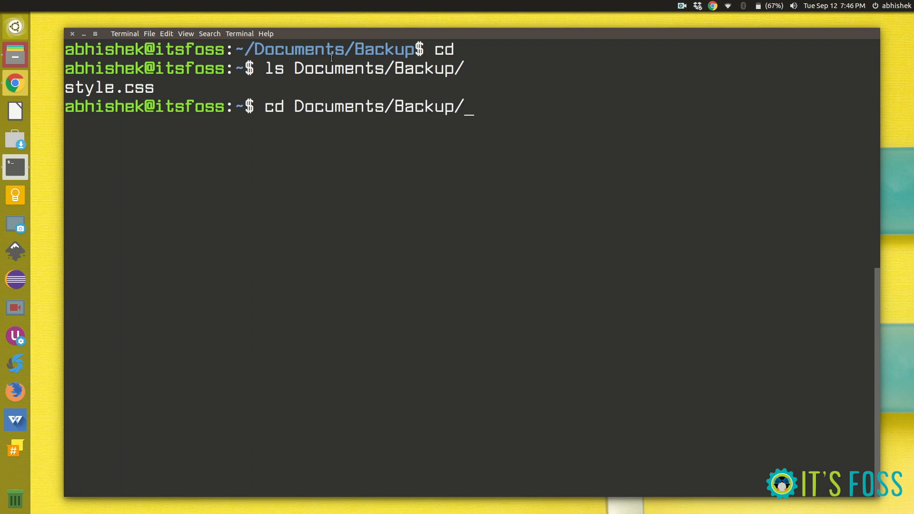
{"action": "type", "text": "~/Pictures/Wallpapers/"}
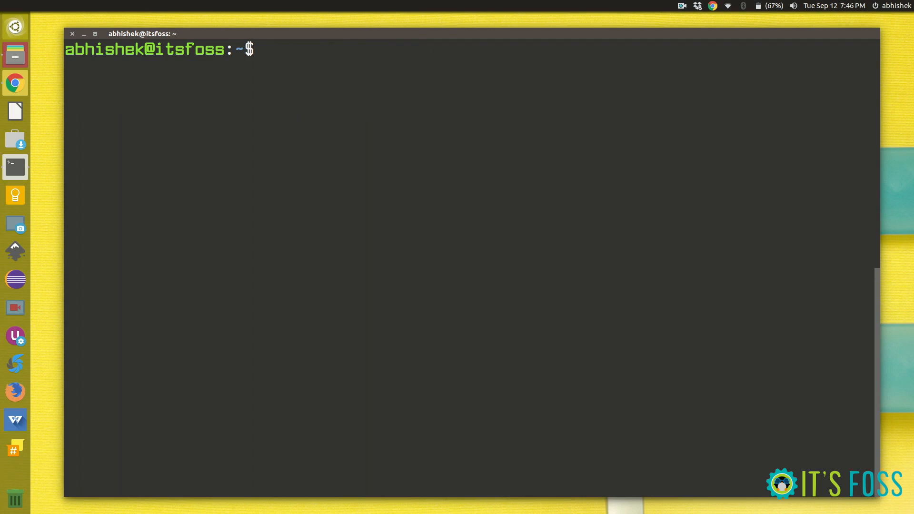
Step: Run 'apt update' without rights, then repeat it successfully with 'sudo !!' and clear
{"action": "type", "text": "apt"}
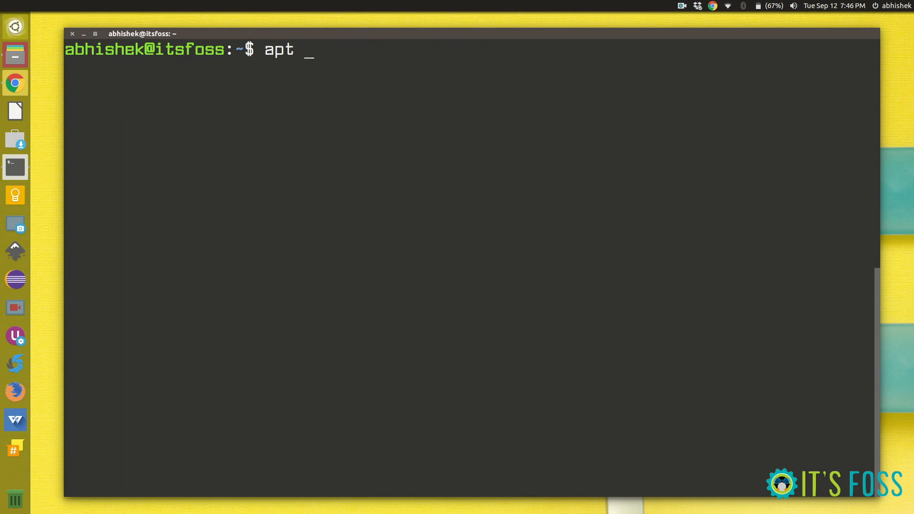
{"action": "type", "text": "update"}
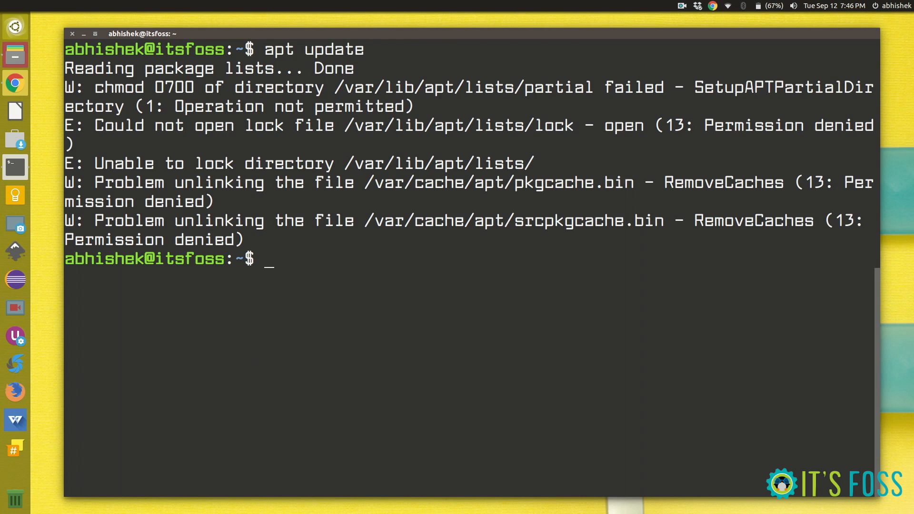
{"action": "type", "text": "sudo !"}
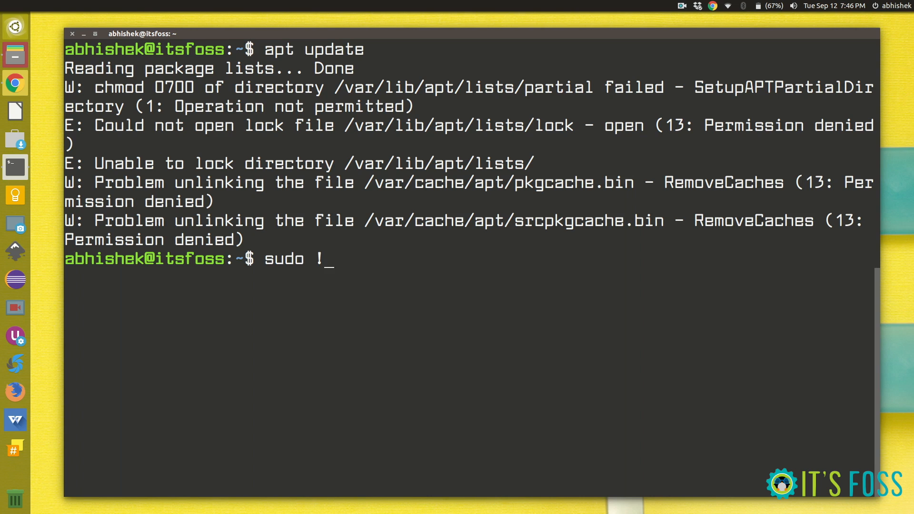
{"action": "type", "text": "!"}
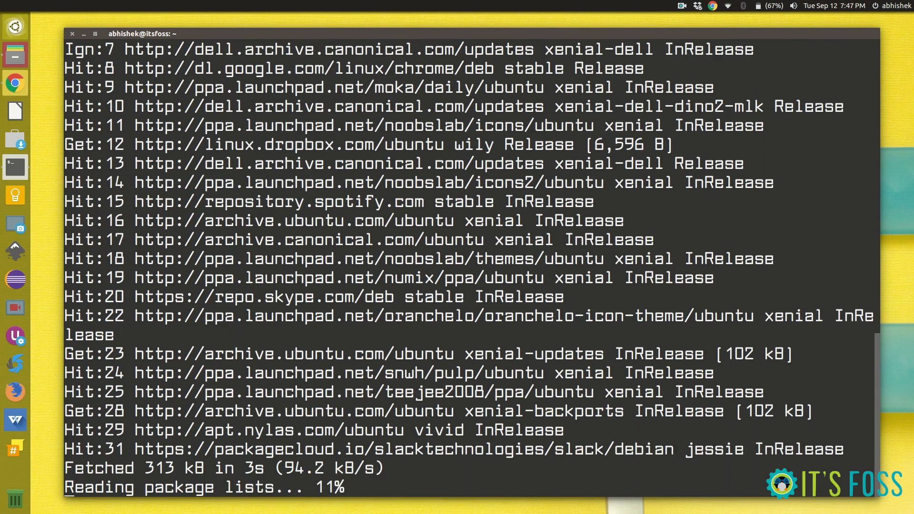
{"action": "type", "text": "c"}
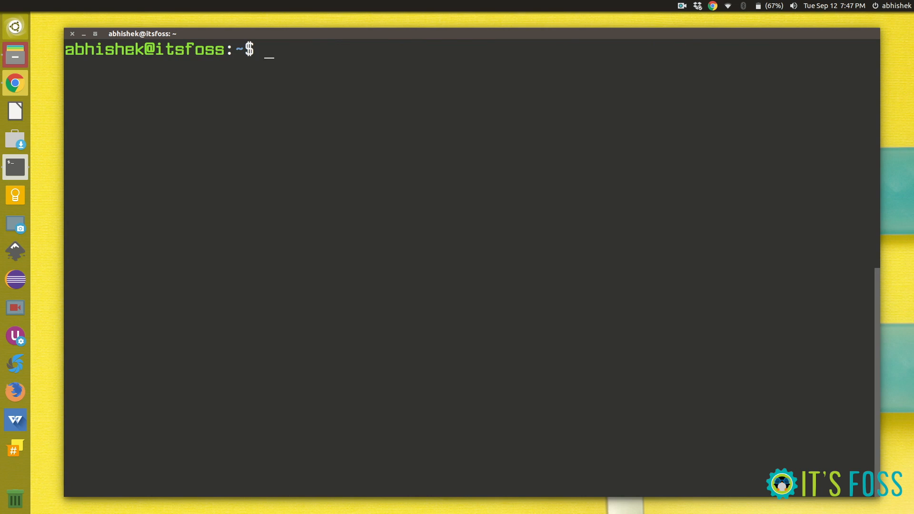
{"action": "type", "text": "ls Documents/"}
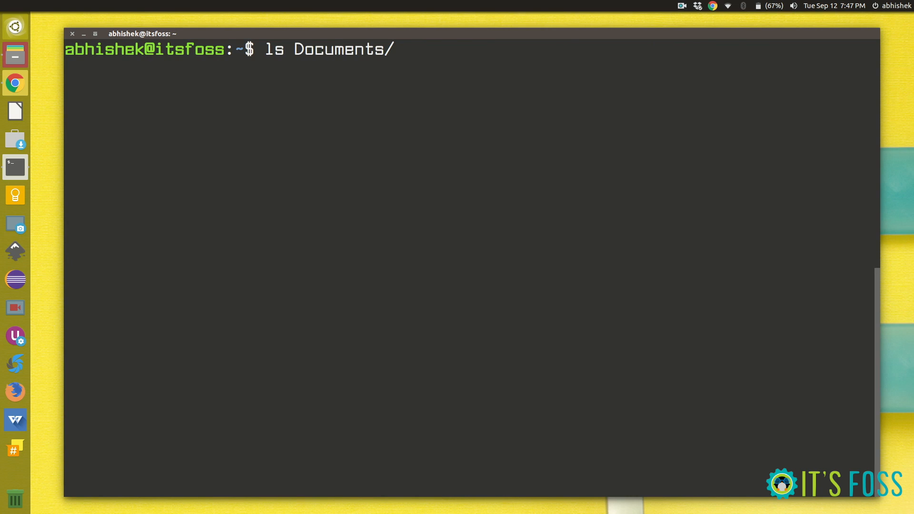
{"action": "type", "text": "Backup/"}
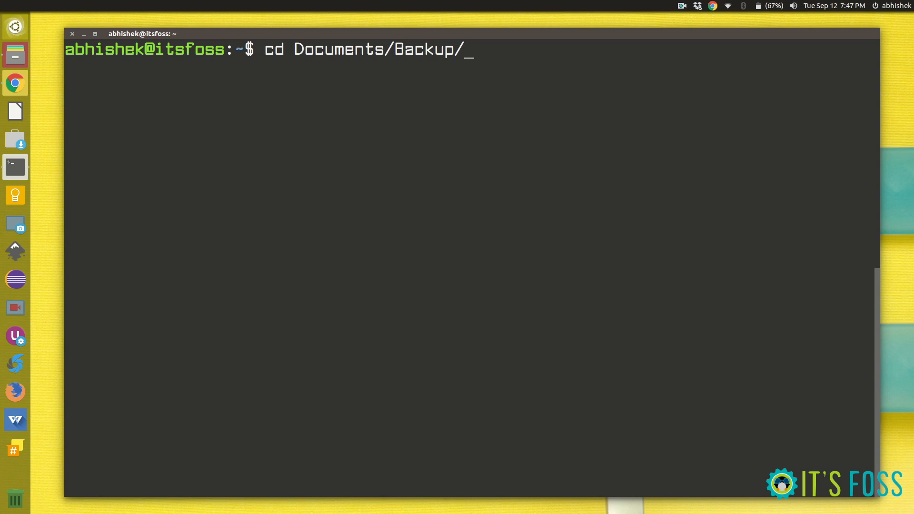
{"action": "key", "text": "ctrl+c"}
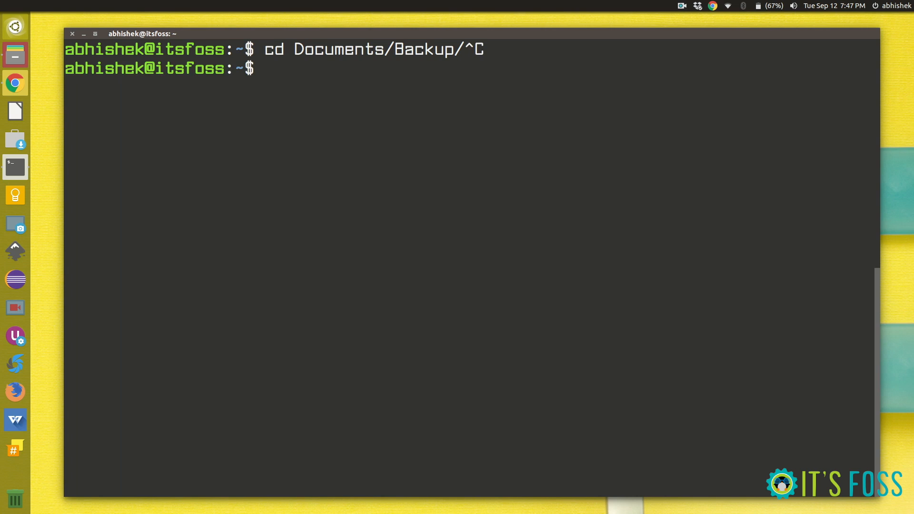